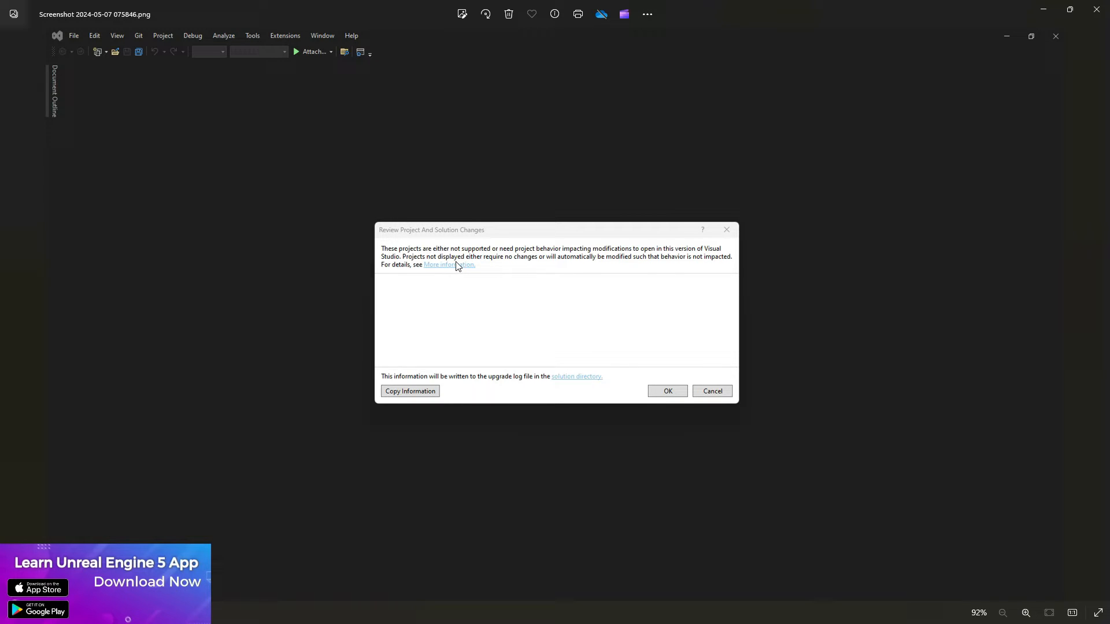
mouse_move(435, 279)
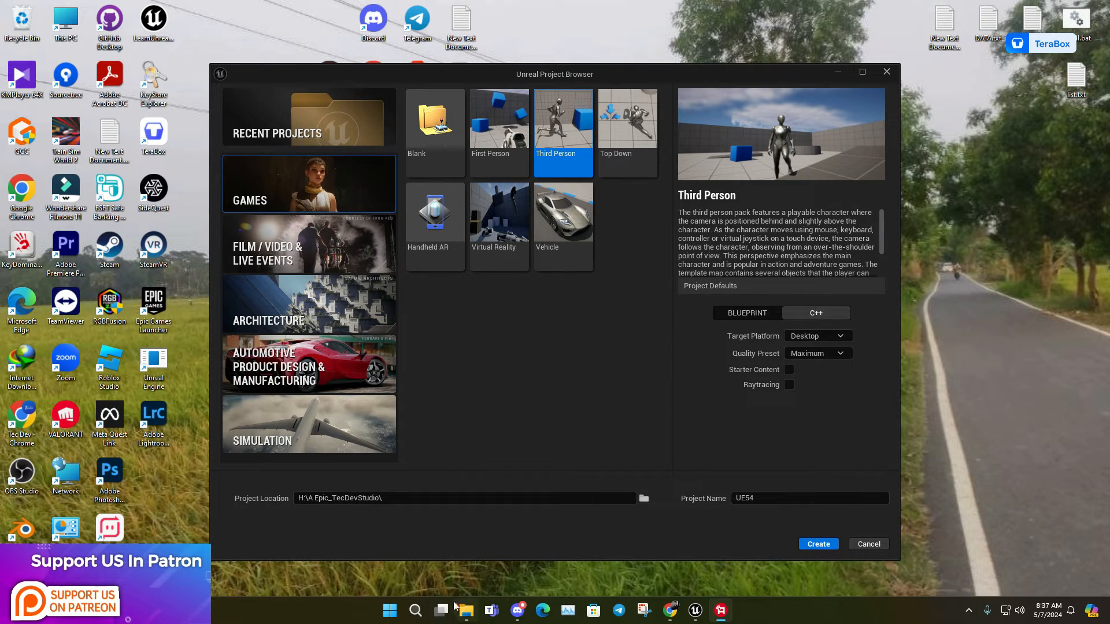
Step: Launch the Visual Studio Installer showing Visual Studio Community 2022 installed
left_click(415, 610)
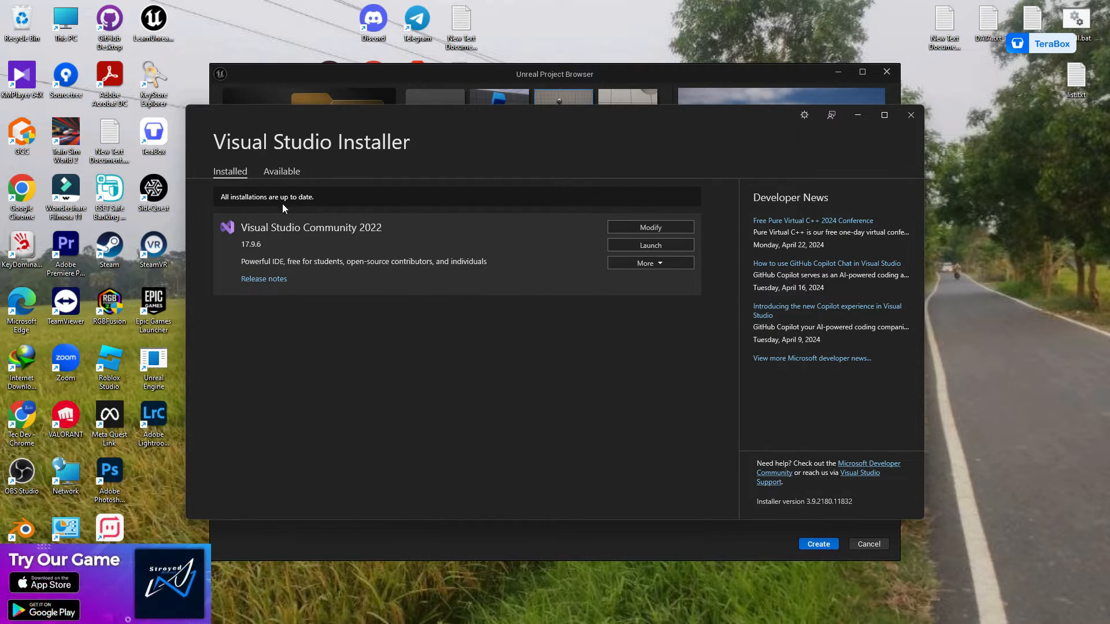
Step: Modify Visual Studio Community 2022 and confirm Desktop development with C++ is checked
left_click(649, 226)
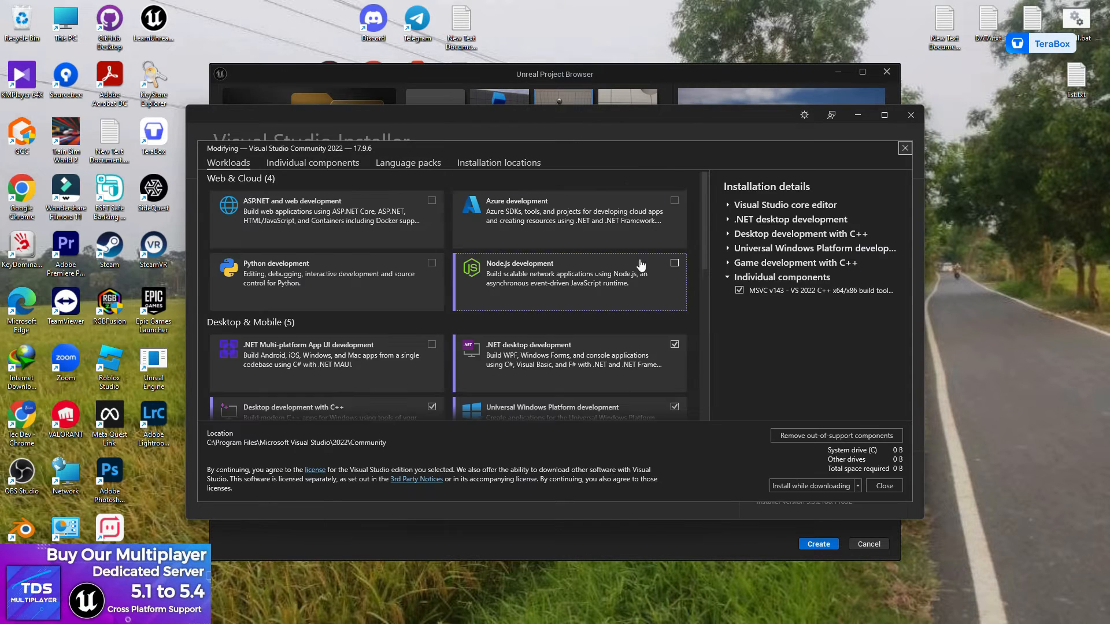
scroll("down", 3)
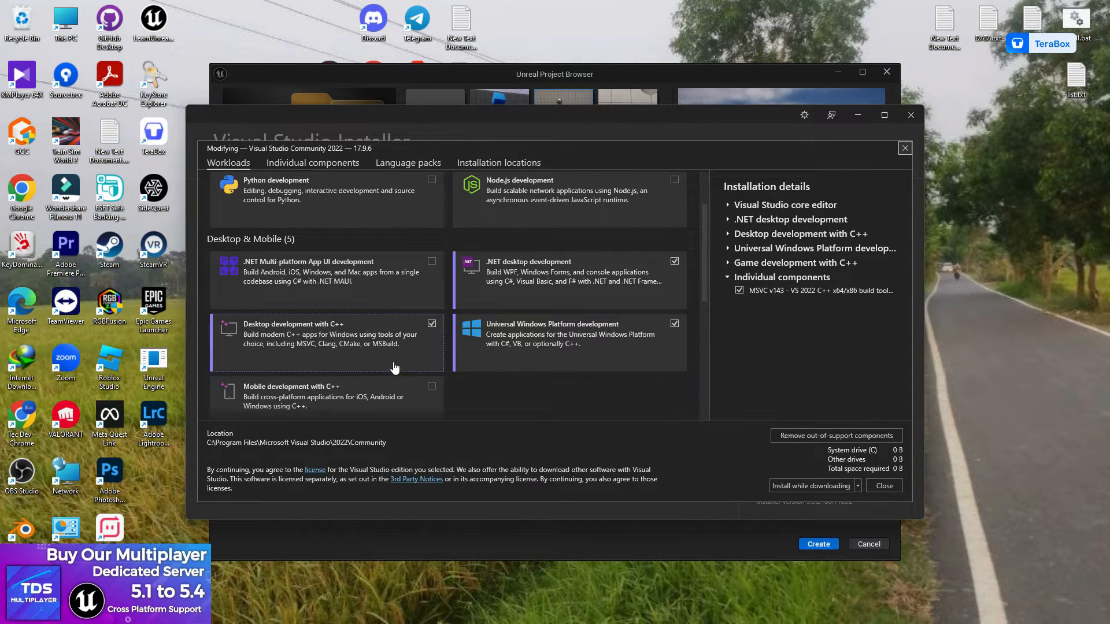
mouse_move(493, 276)
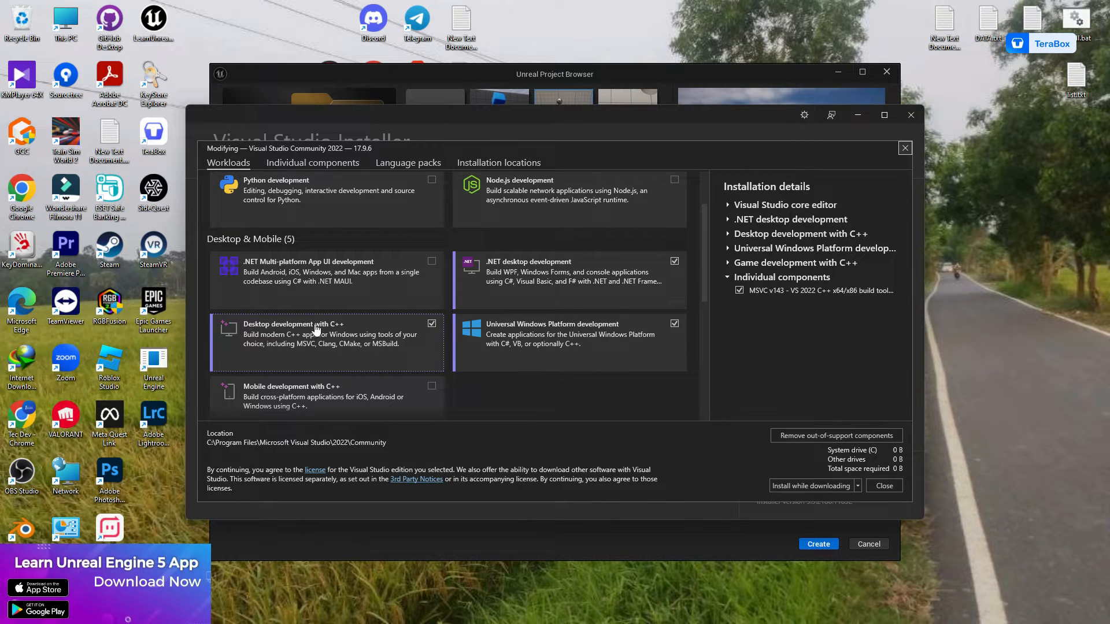
scroll("down", 3)
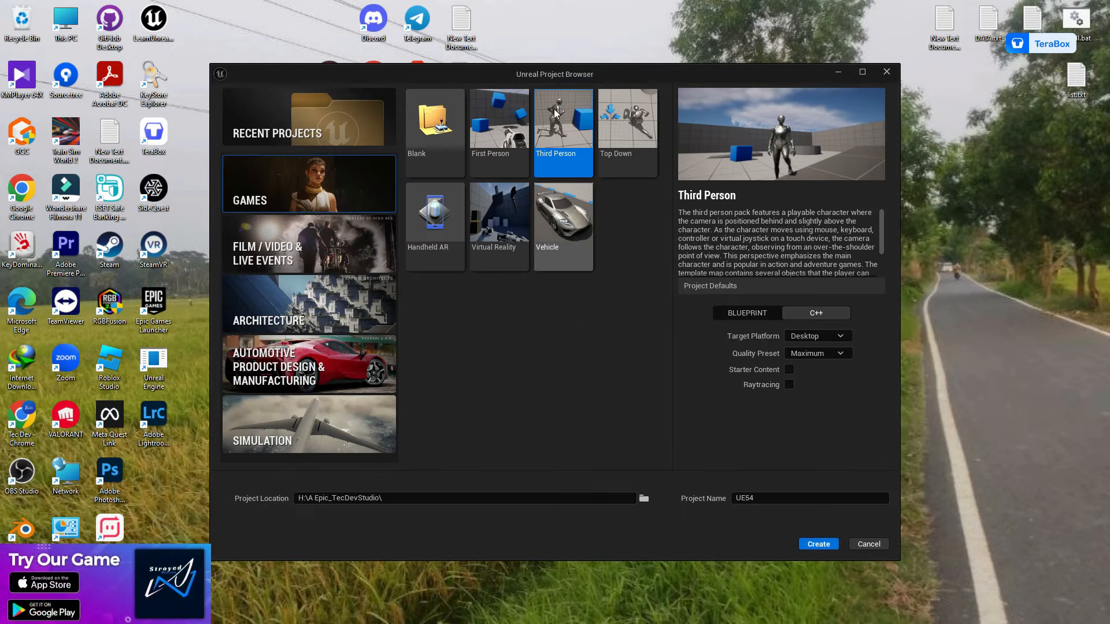
Step: Create the C++ Third Person project UE54 in H:\A Epic_TecDevStudio
left_click(817, 543)
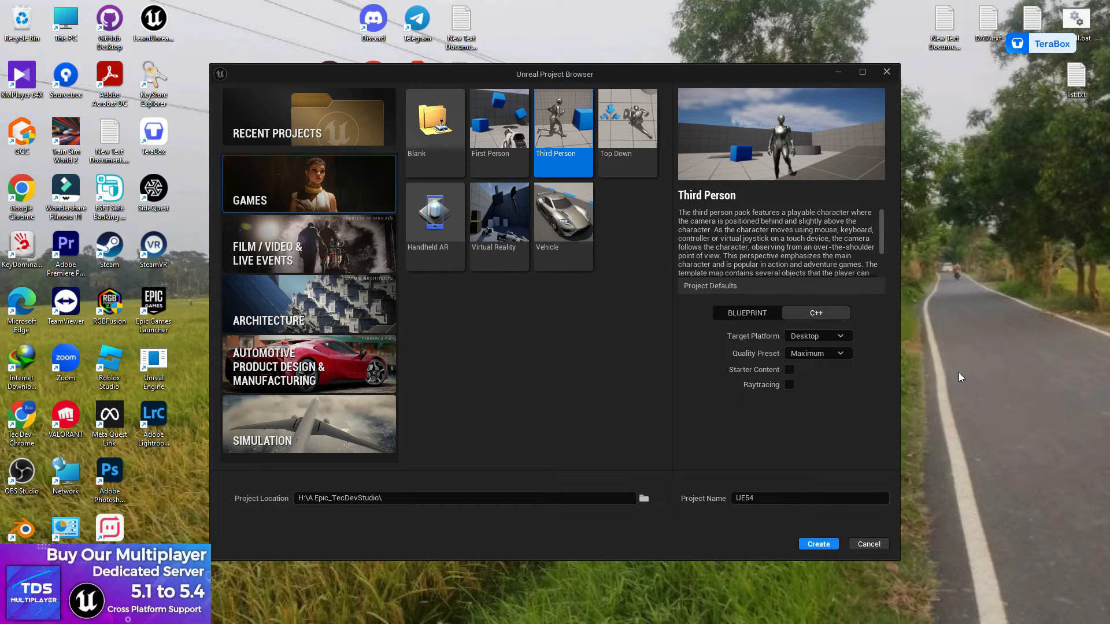
left_click(818, 543)
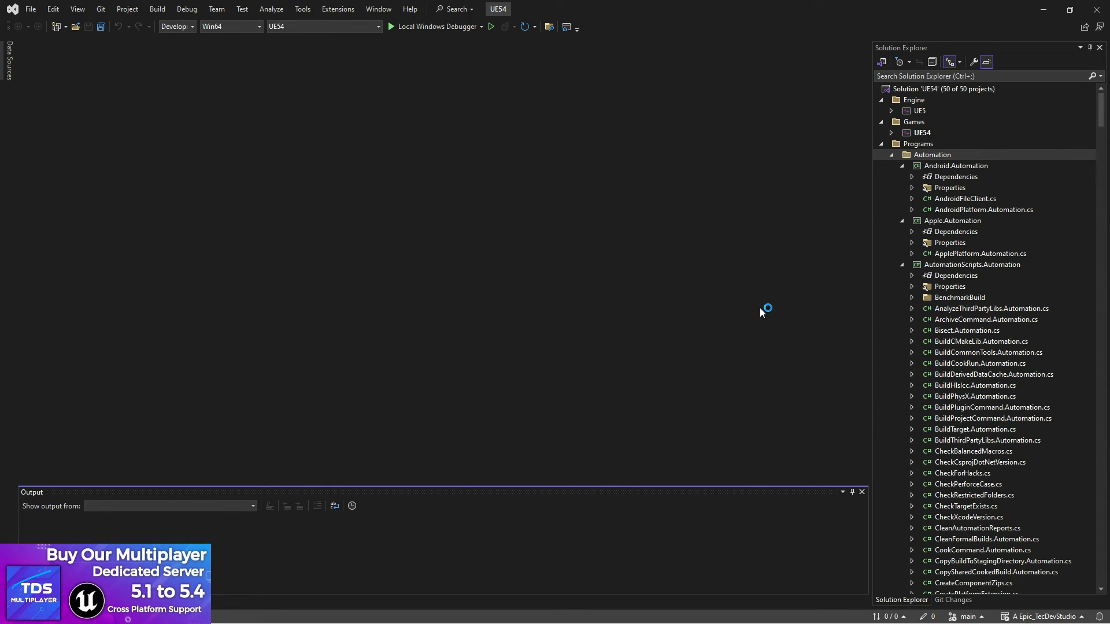
Step: Scroll the loaded UE54 solution tree to the AutomationScripts.Automation source files
scroll("down", 3)
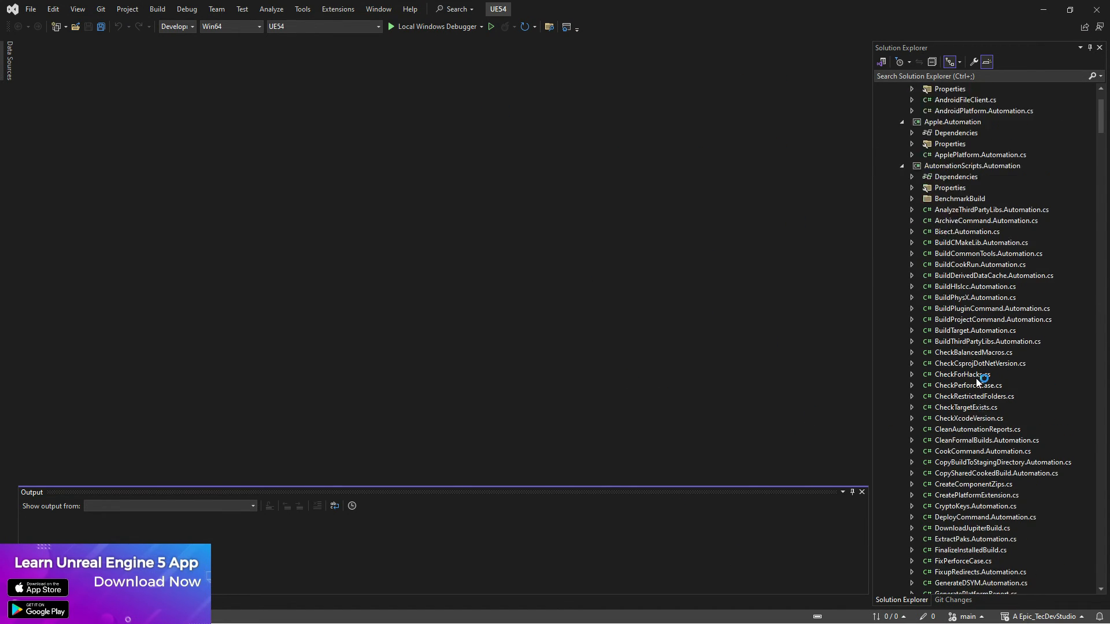